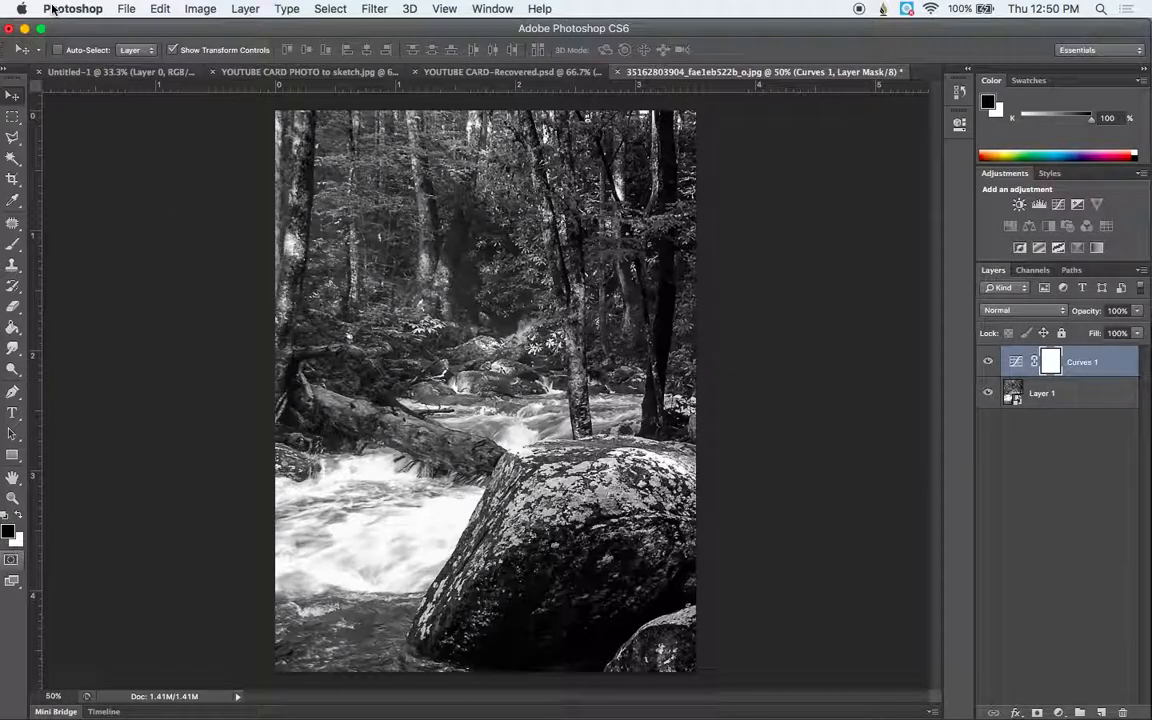
# Bring up the Photoshop menu to reach the Preferences categories
pyautogui.click(72, 8)
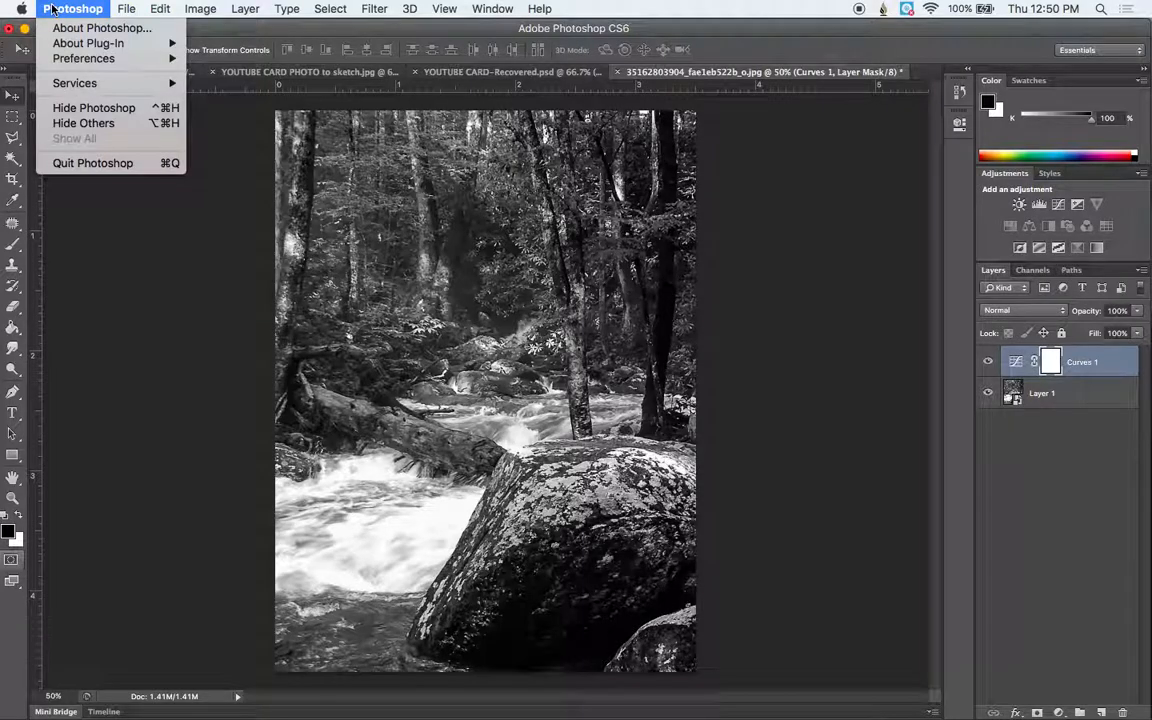
pyautogui.moveTo(84, 58)
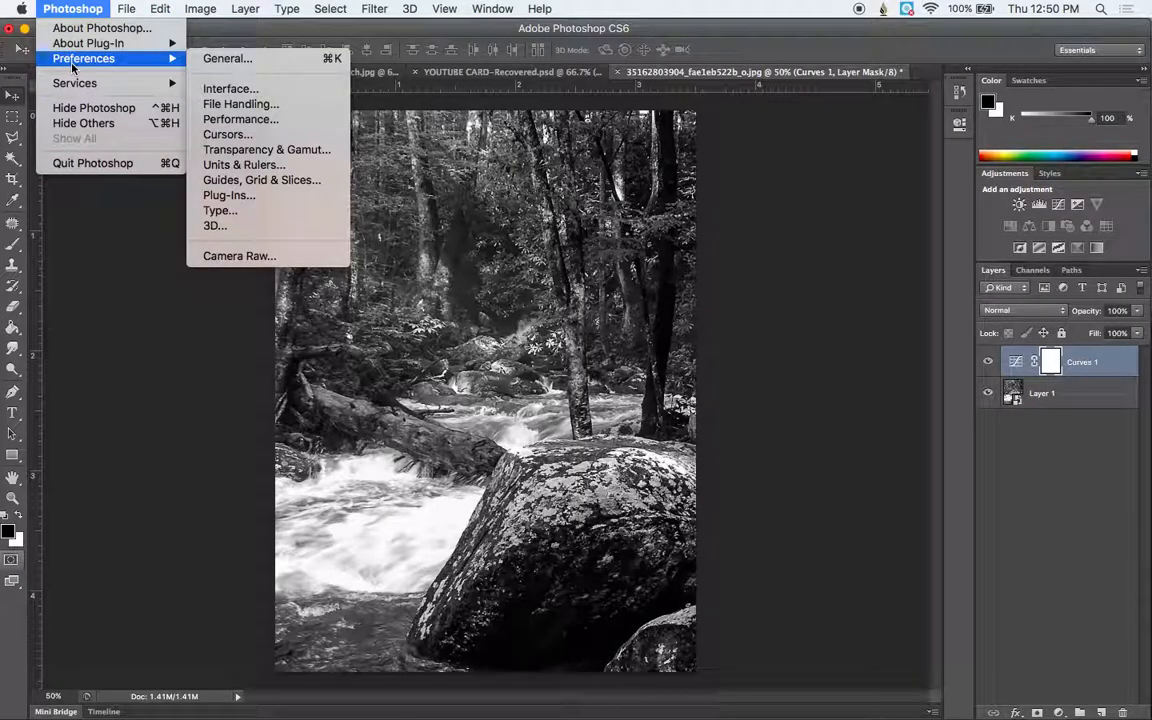
pyautogui.moveTo(240, 256)
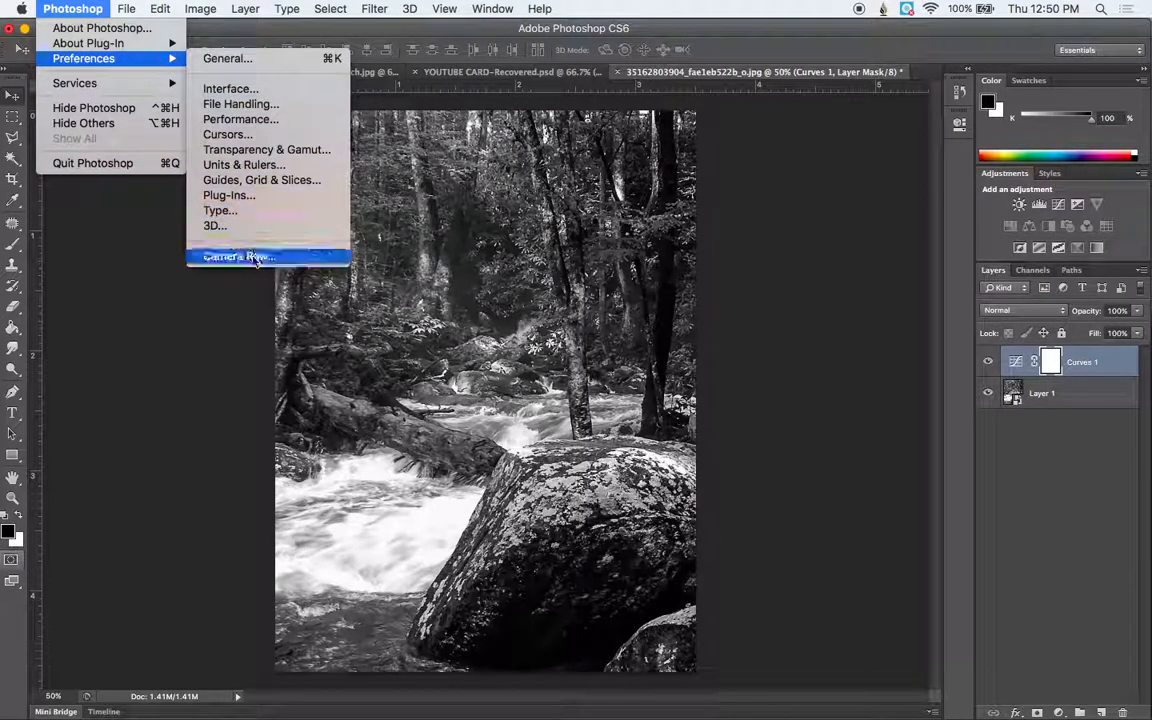
# Confirm Camera Raw preferences with all supported JPEGs opening automatically, and accept them
pyautogui.click(238, 256)
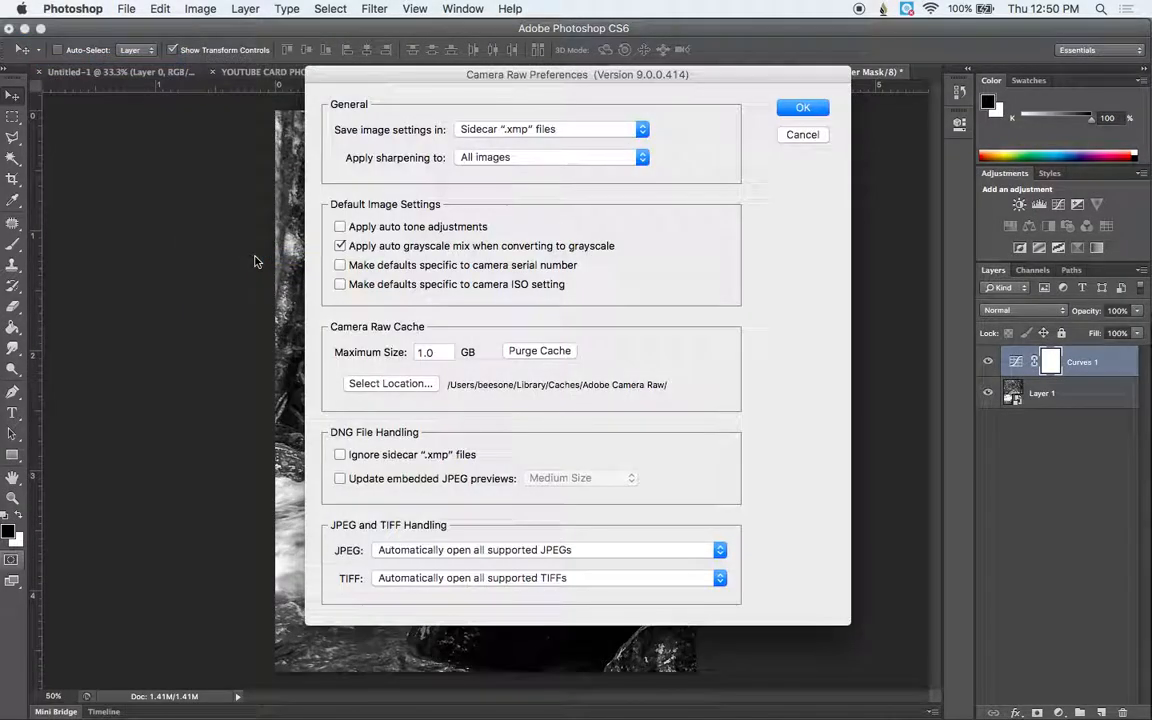
pyautogui.moveTo(572, 616)
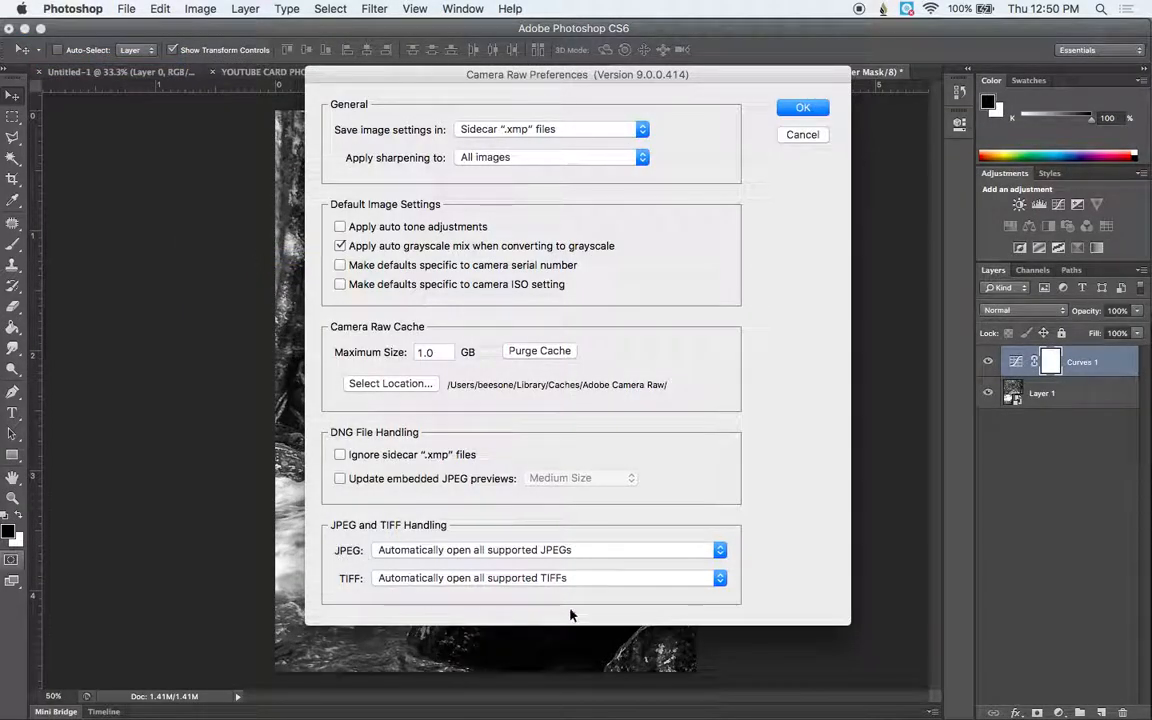
pyautogui.moveTo(380, 532)
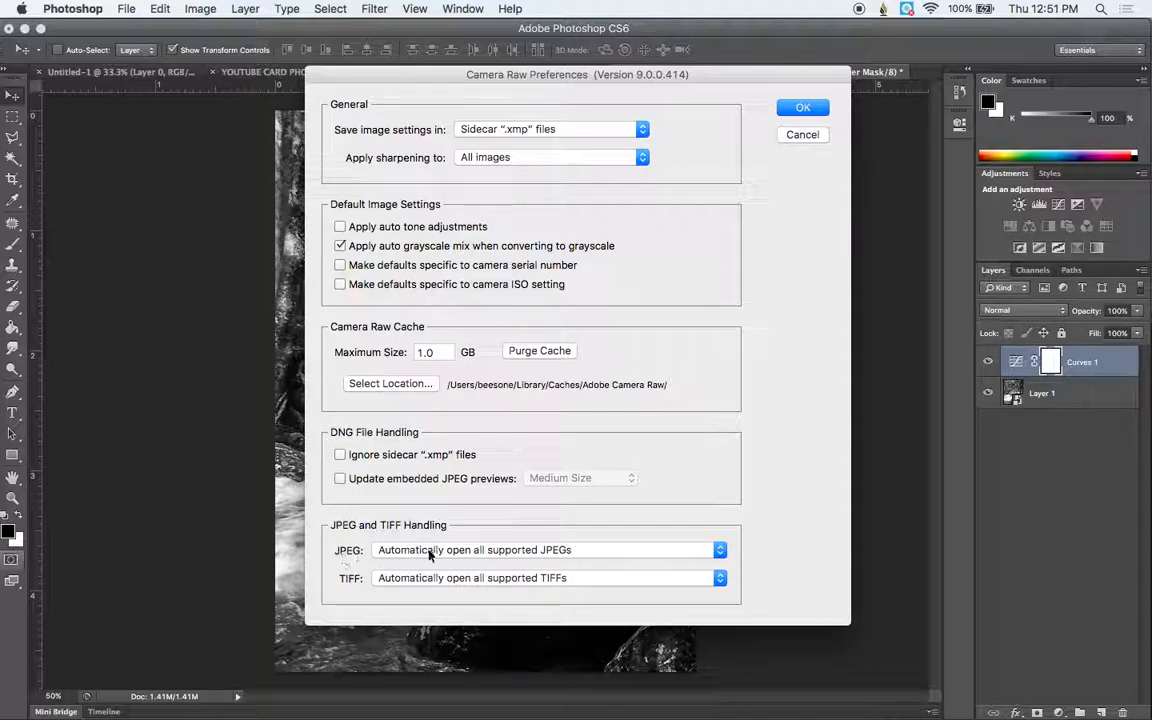
pyautogui.moveTo(480, 564)
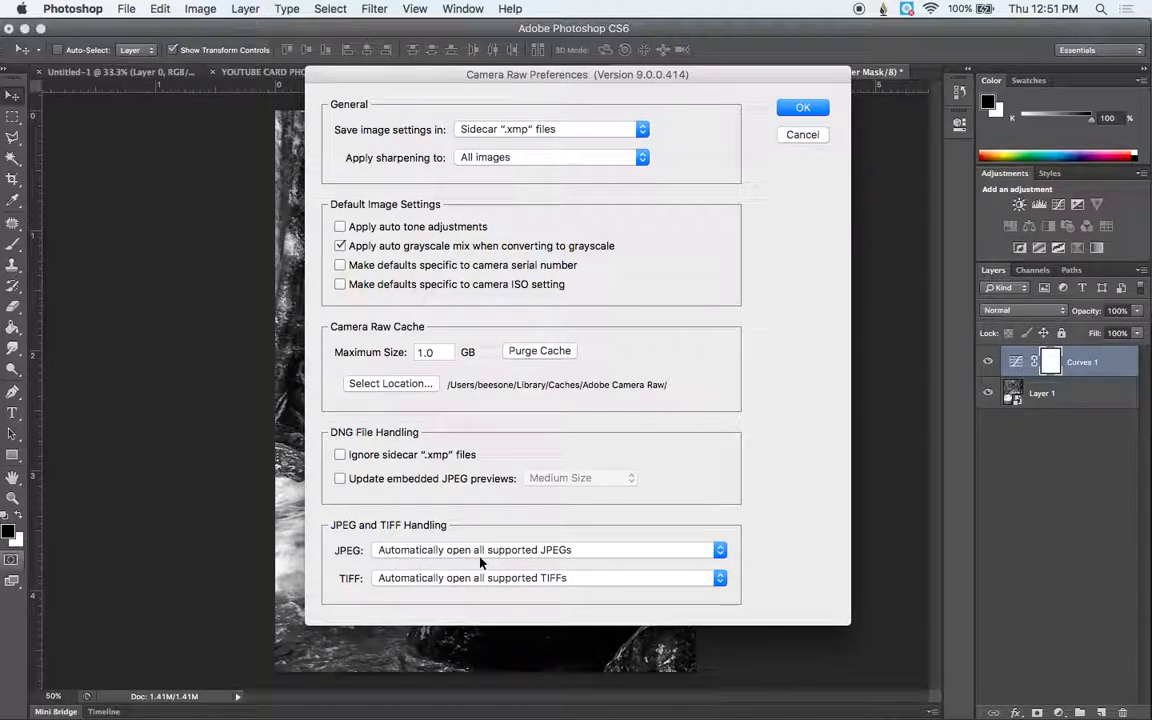
pyautogui.moveTo(584, 564)
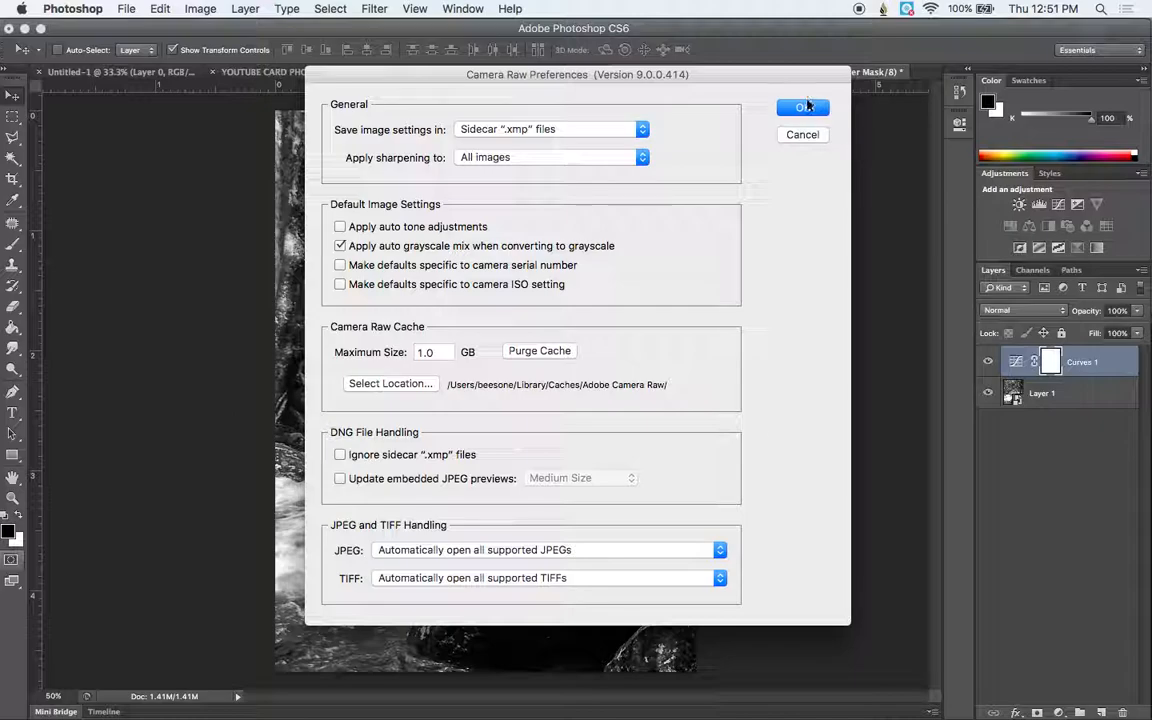
pyautogui.click(802, 108)
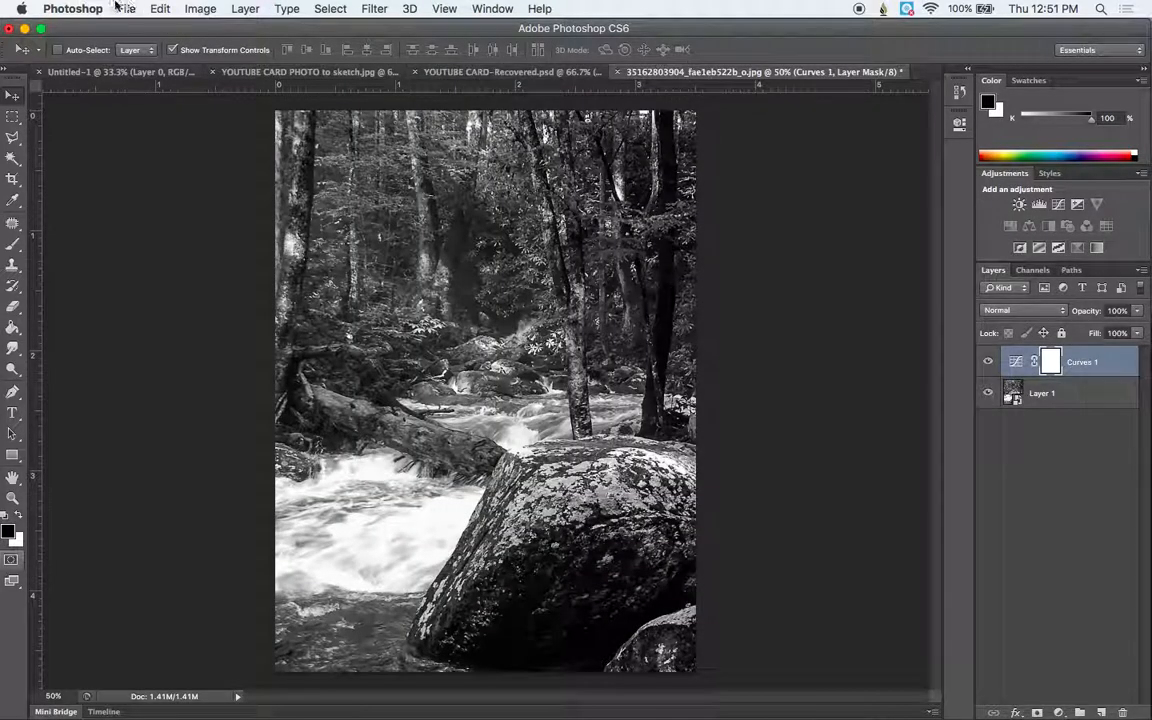
# Open forest_1.jpg from Downloads, bringing it into Camera Raw
pyautogui.click(126, 8)
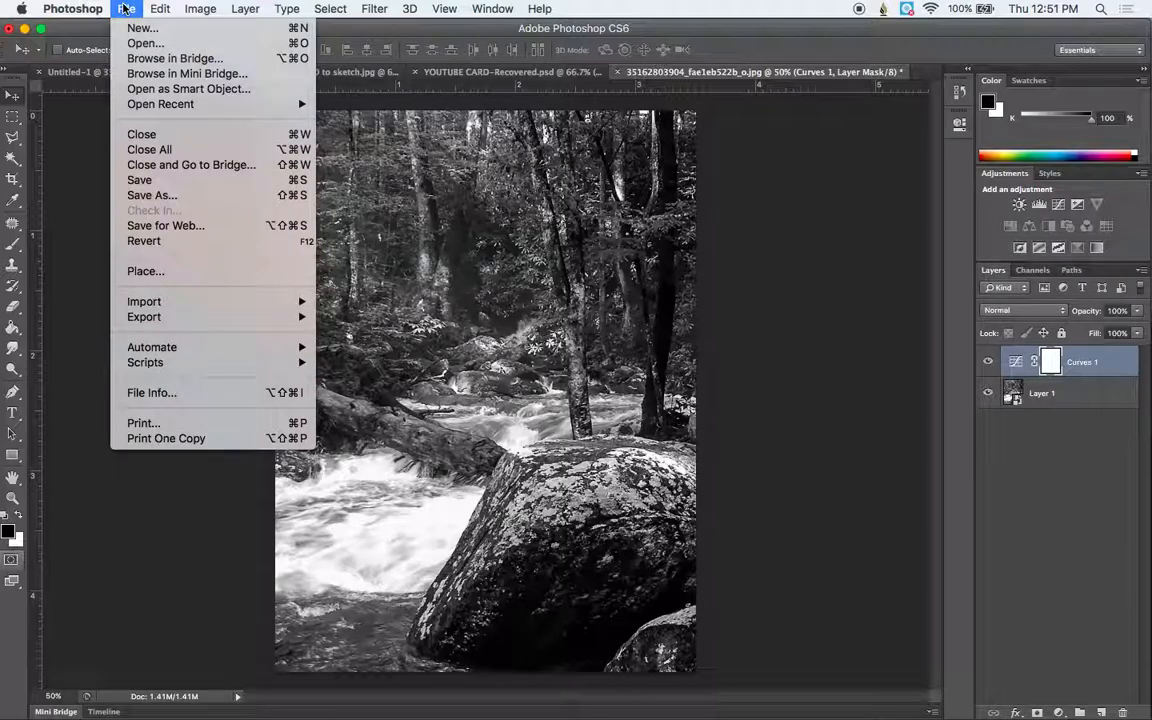
pyautogui.click(128, 8)
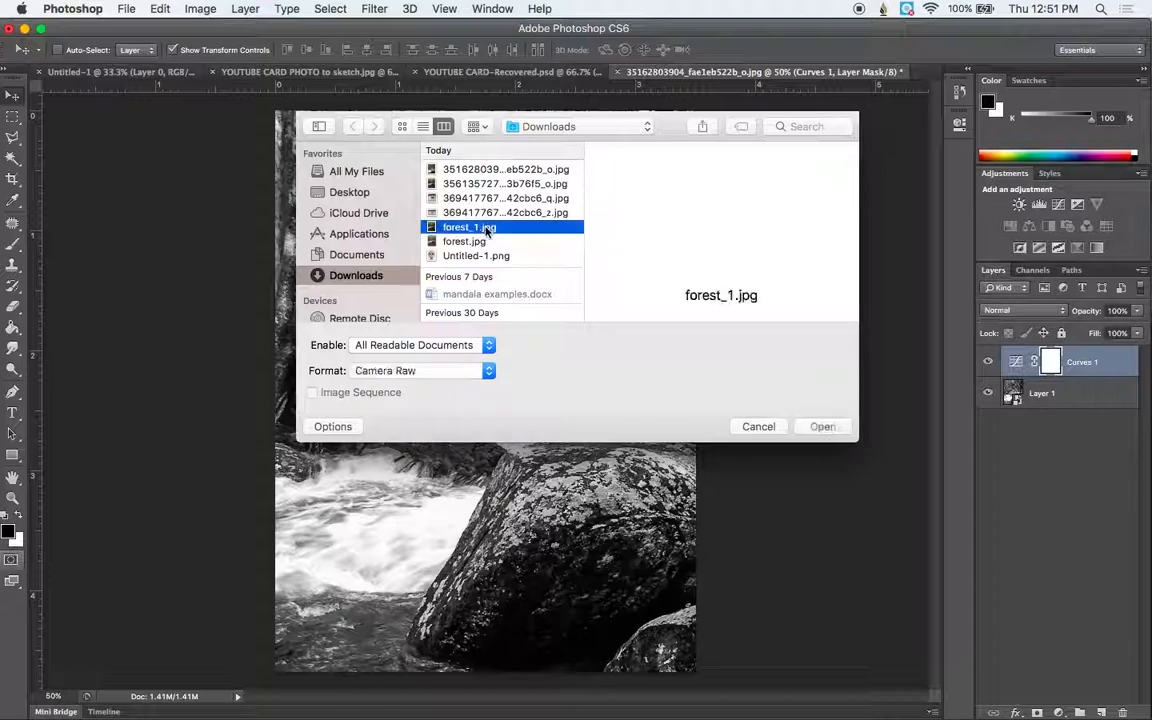
pyautogui.click(822, 426)
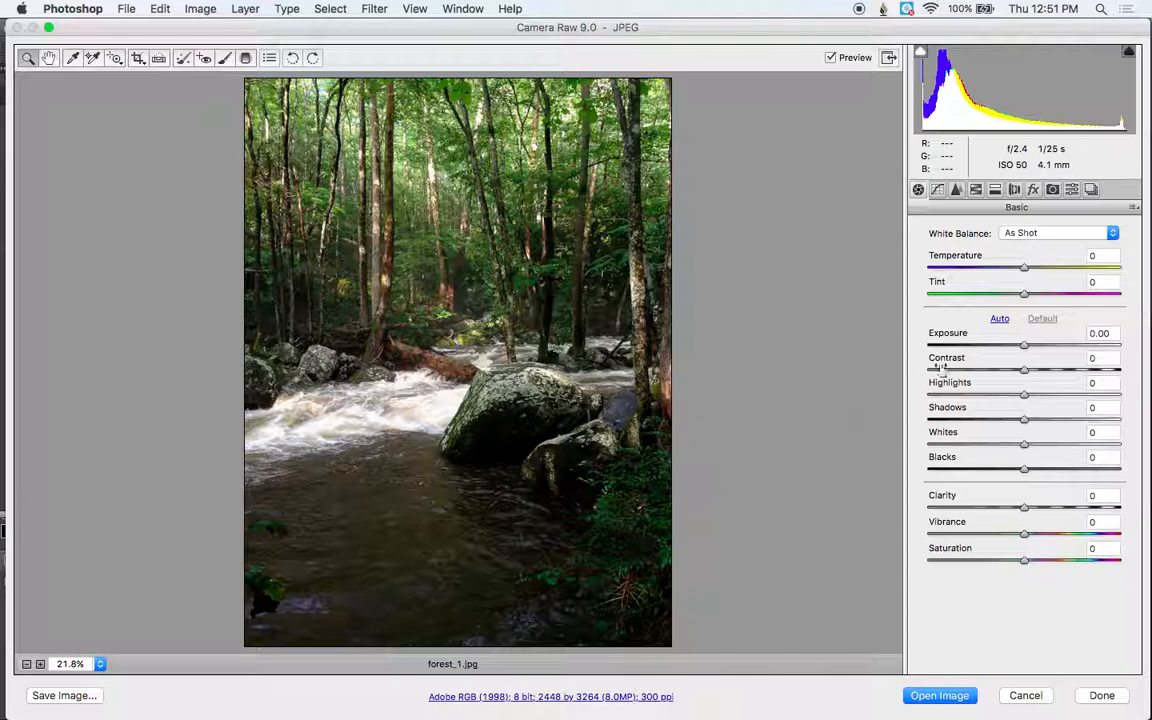
pyautogui.moveTo(980, 396)
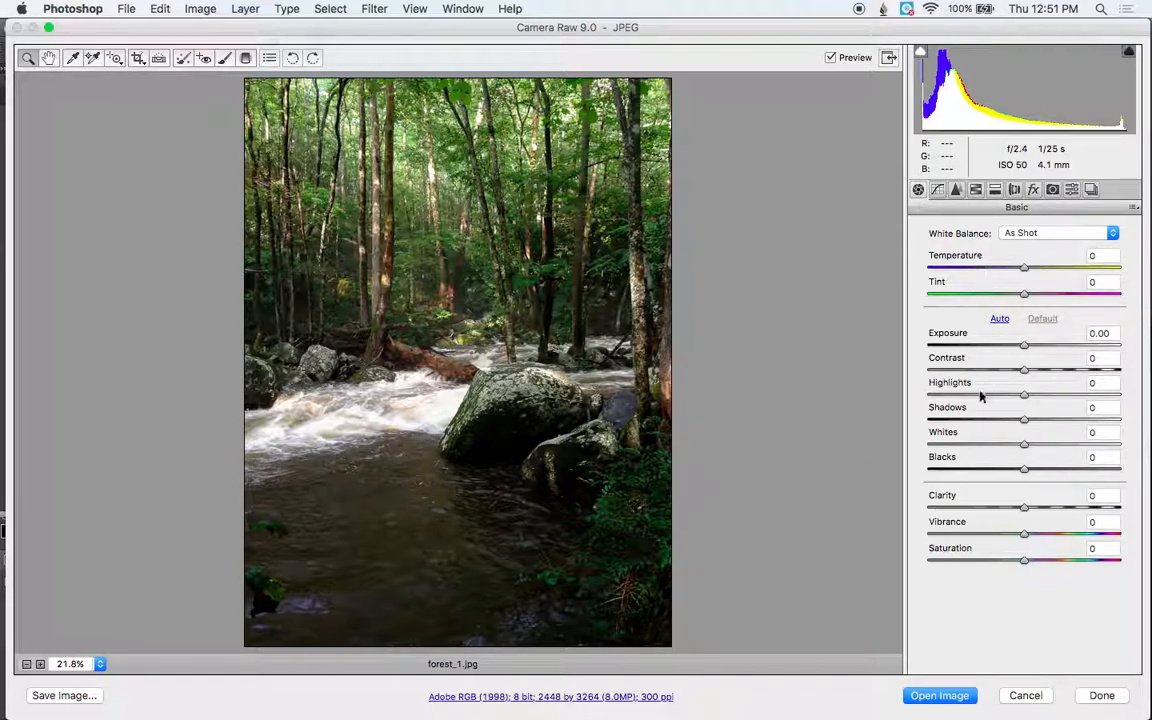
pyautogui.moveTo(1016, 496)
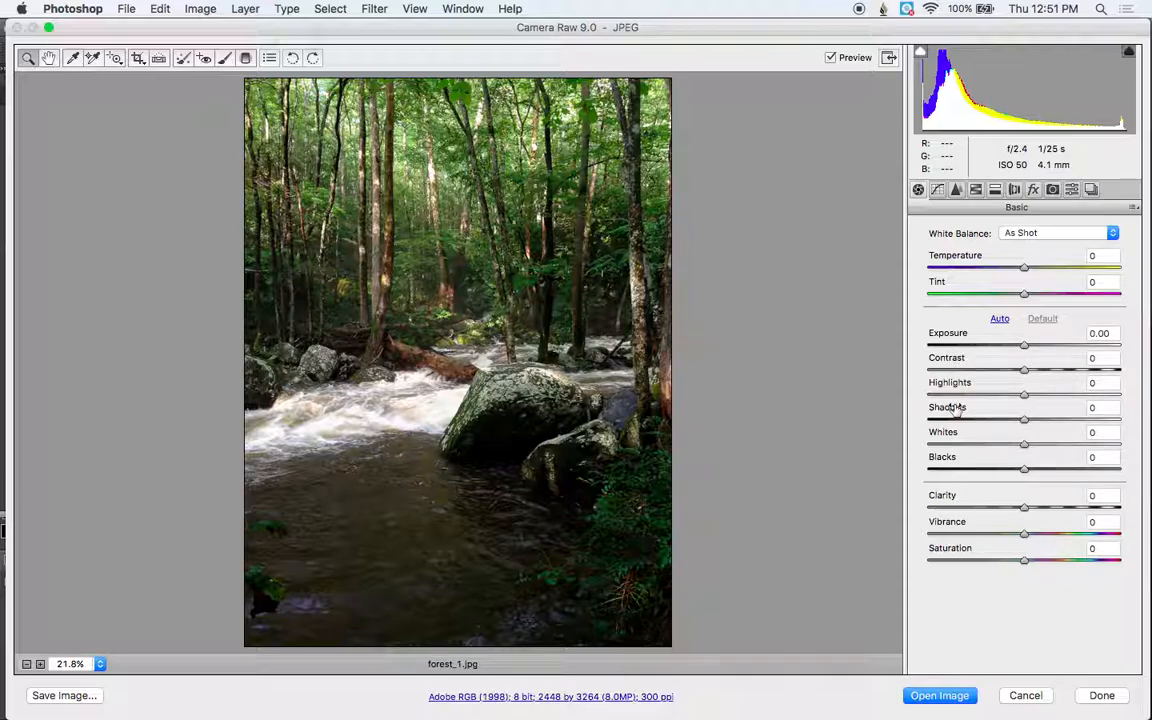
pyautogui.moveTo(970, 522)
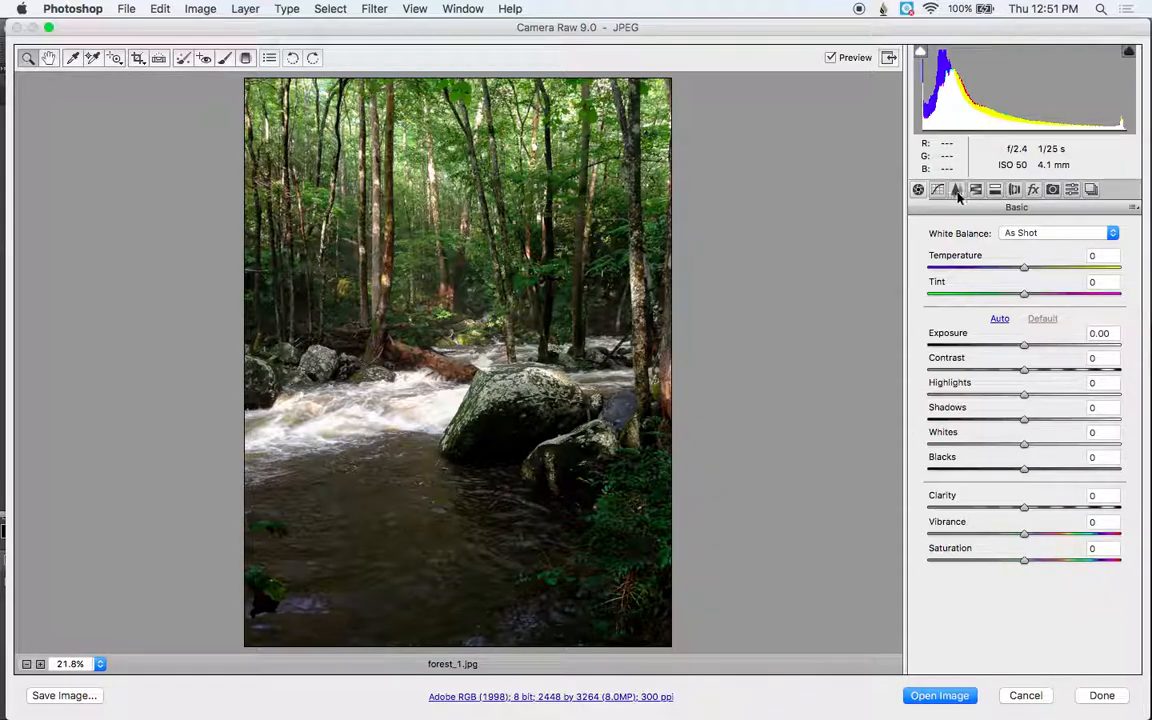
pyautogui.moveTo(976, 190)
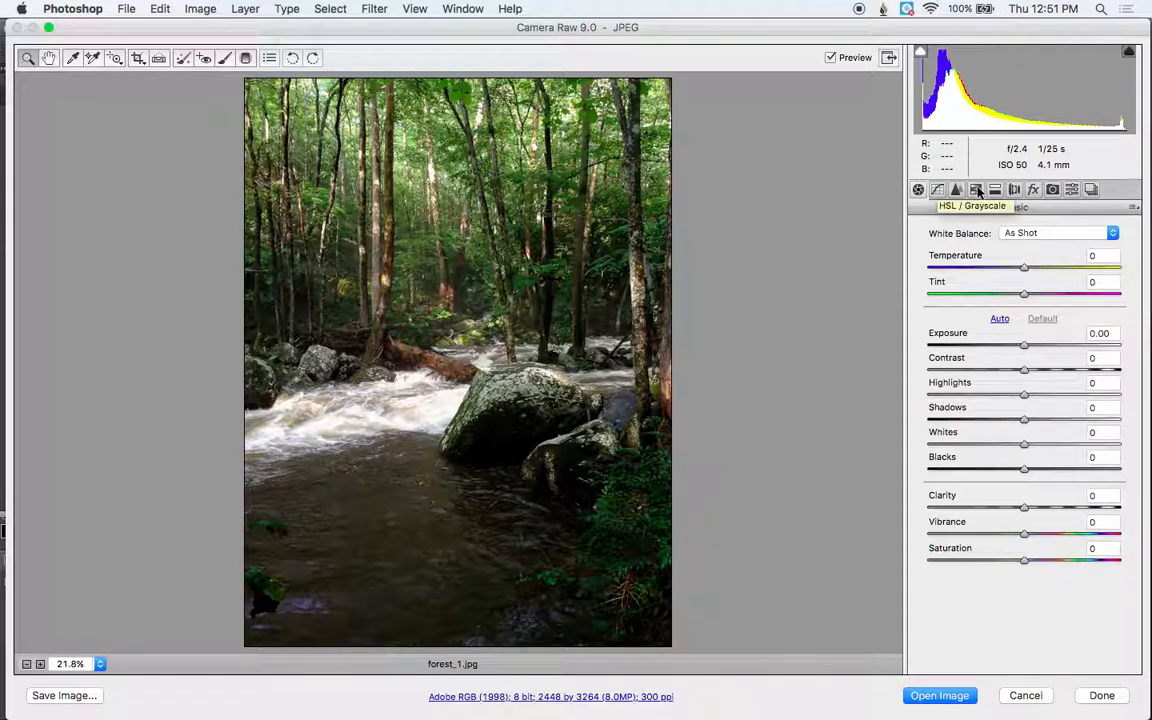
# Convert the photo to grayscale in HSL / Grayscale, then return to Basic adjustments
pyautogui.click(976, 188)
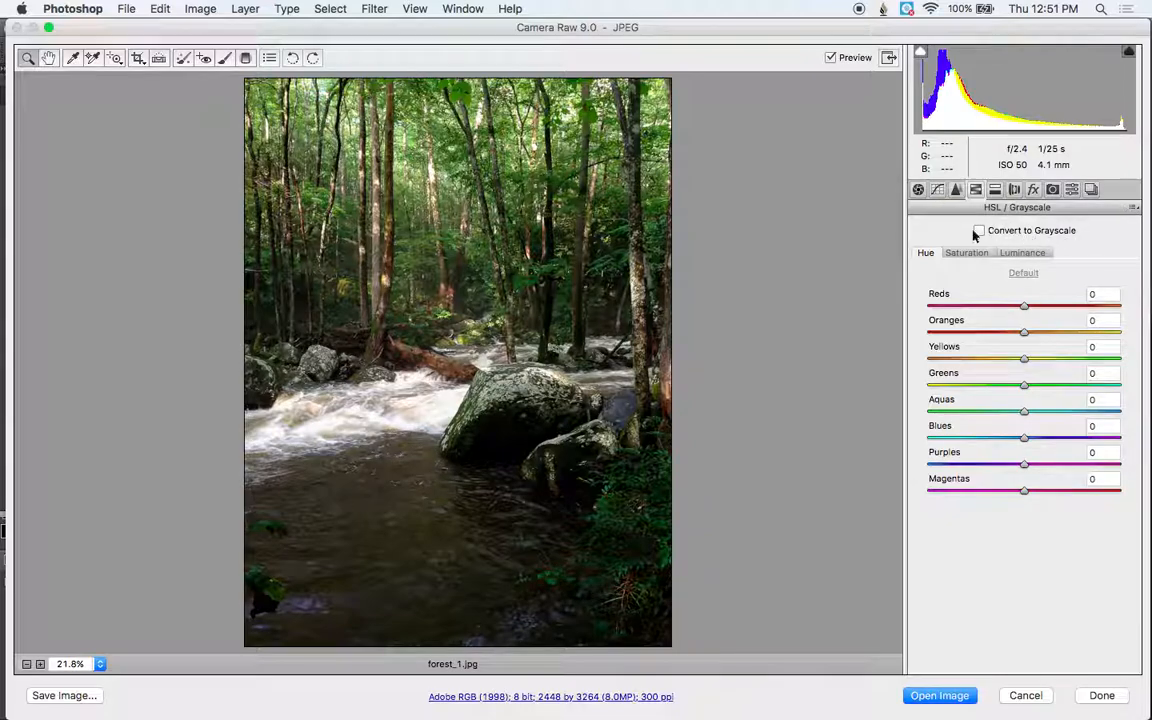
pyautogui.click(980, 230)
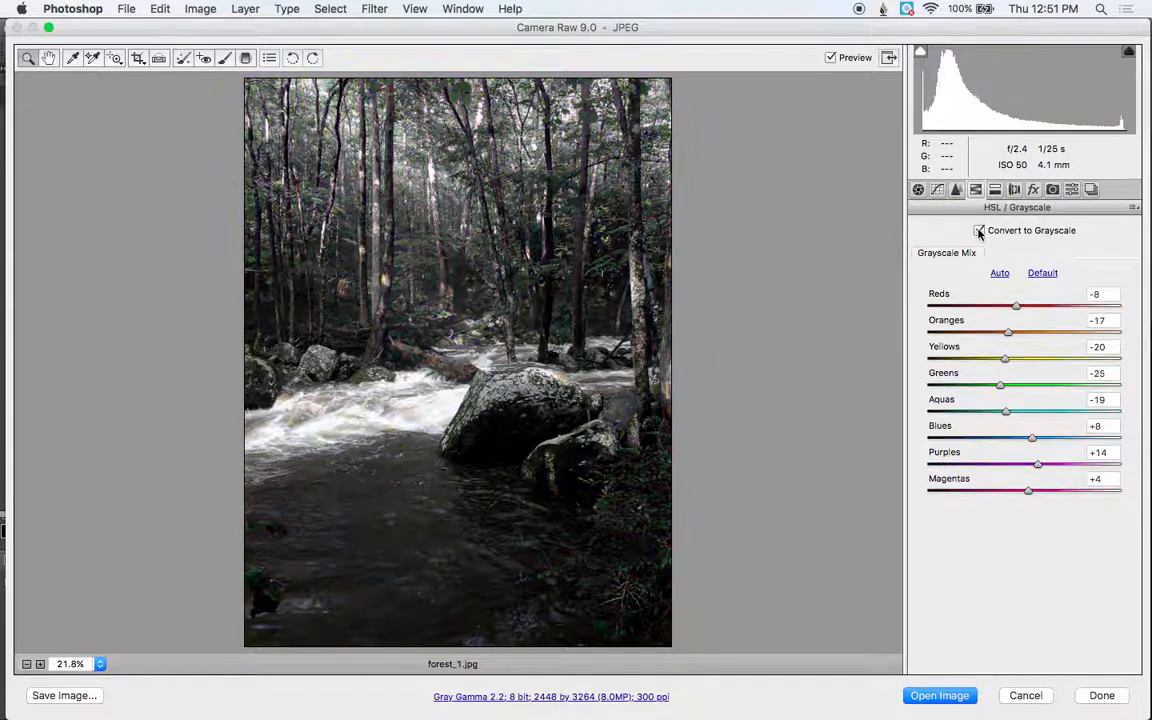
pyautogui.click(980, 230)
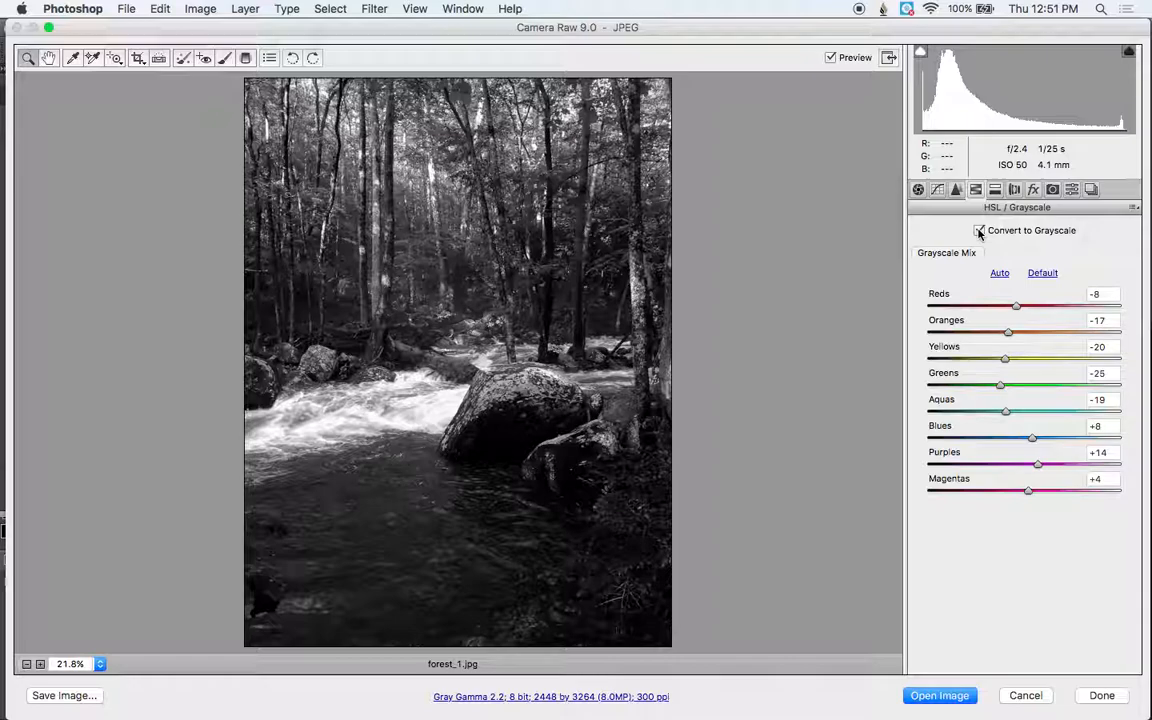
pyautogui.click(916, 188)
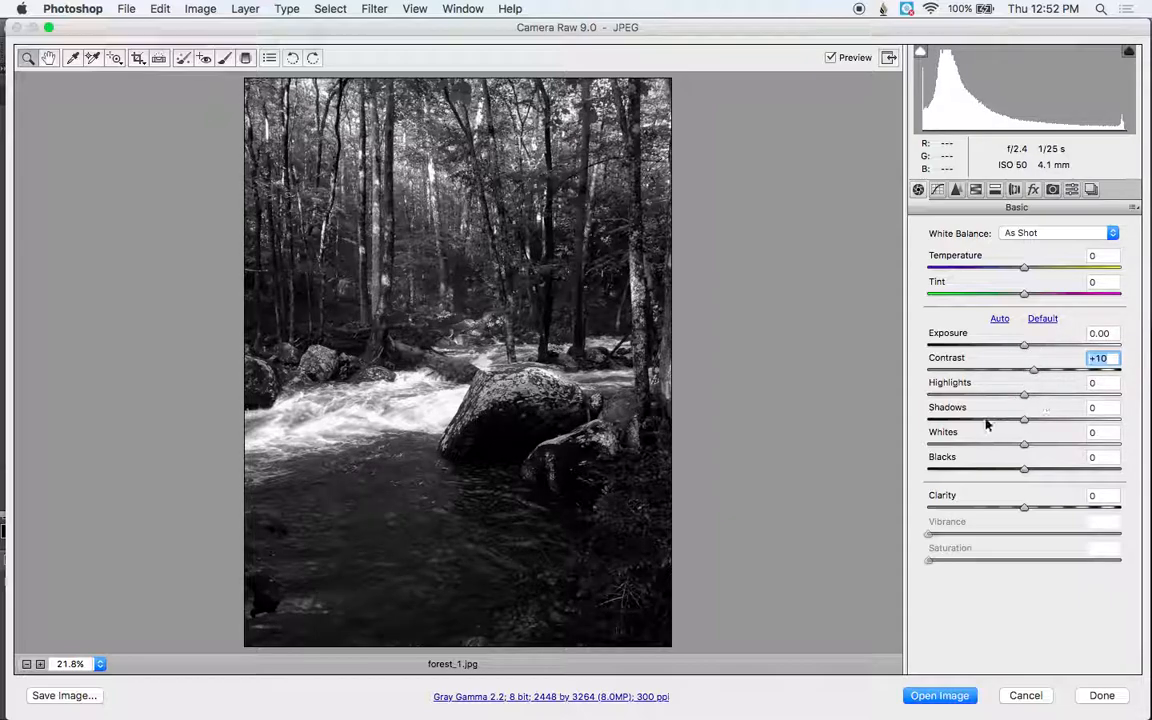
# Set Whites to -50, Highlights to -37 and Blacks to -19
pyautogui.moveTo(1024, 444); pyautogui.dragTo(976, 444)
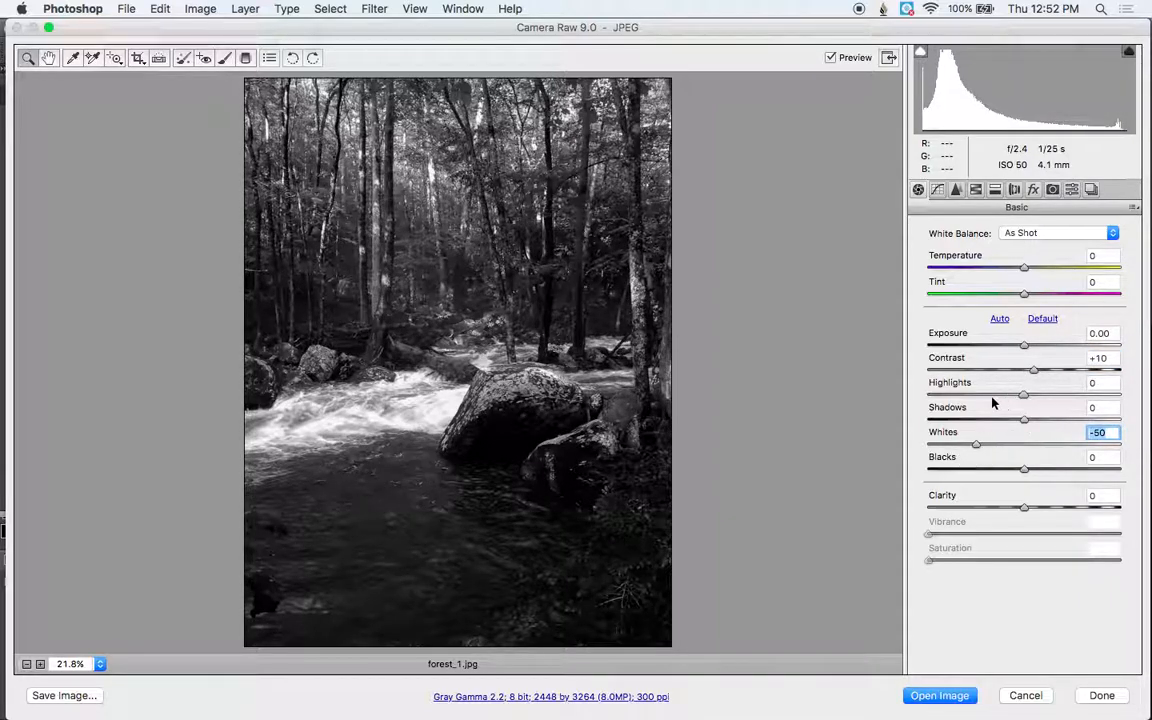
pyautogui.moveTo(1024, 394); pyautogui.dragTo(988, 394)
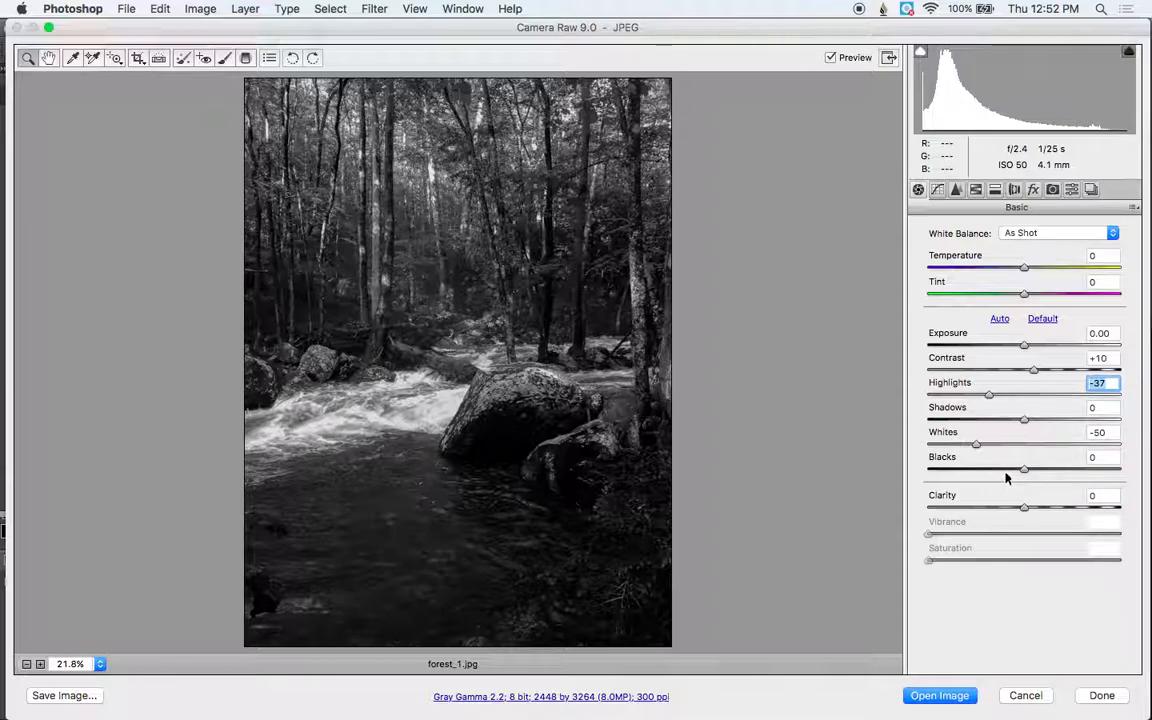
pyautogui.moveTo(1024, 468); pyautogui.dragTo(1006, 468)
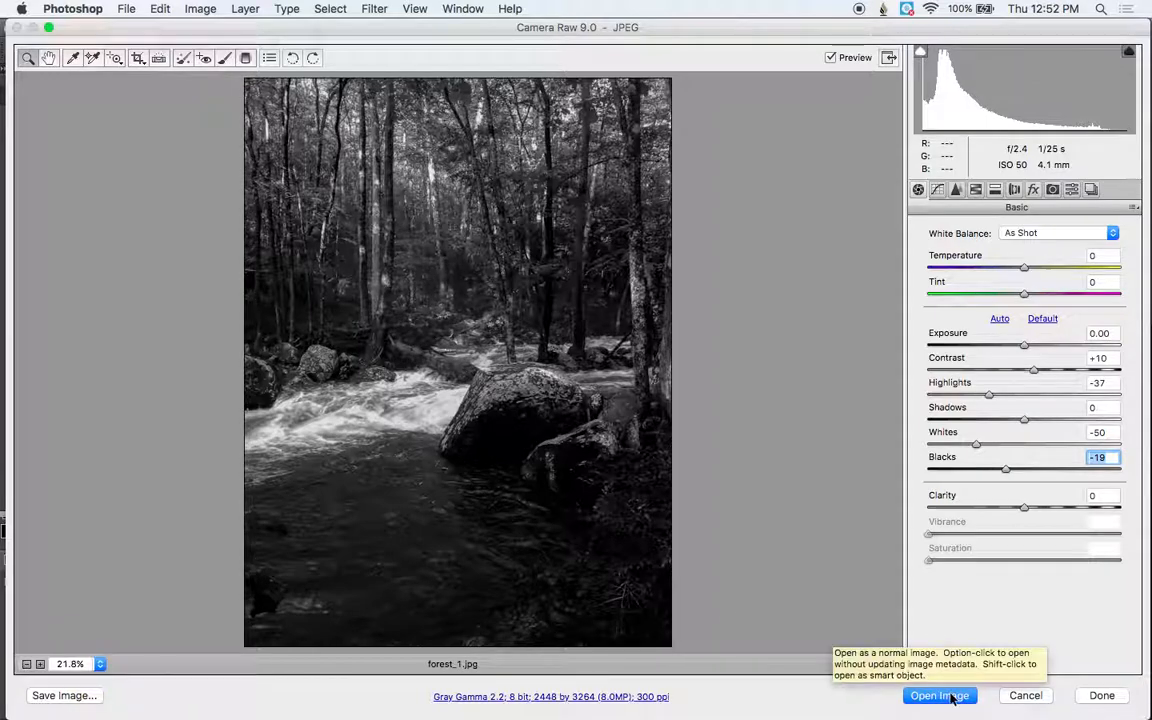
# Open the edited grayscale photo in Photoshop as a new document
pyautogui.click(940, 696)
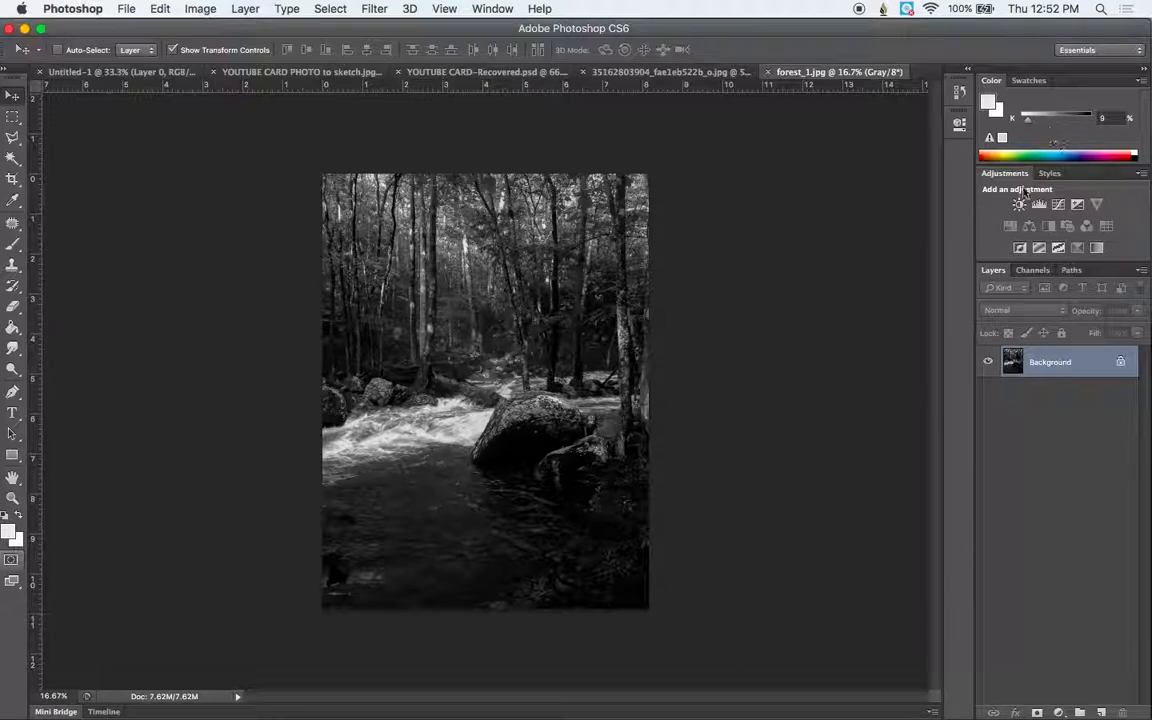
pyautogui.moveTo(938, 560)
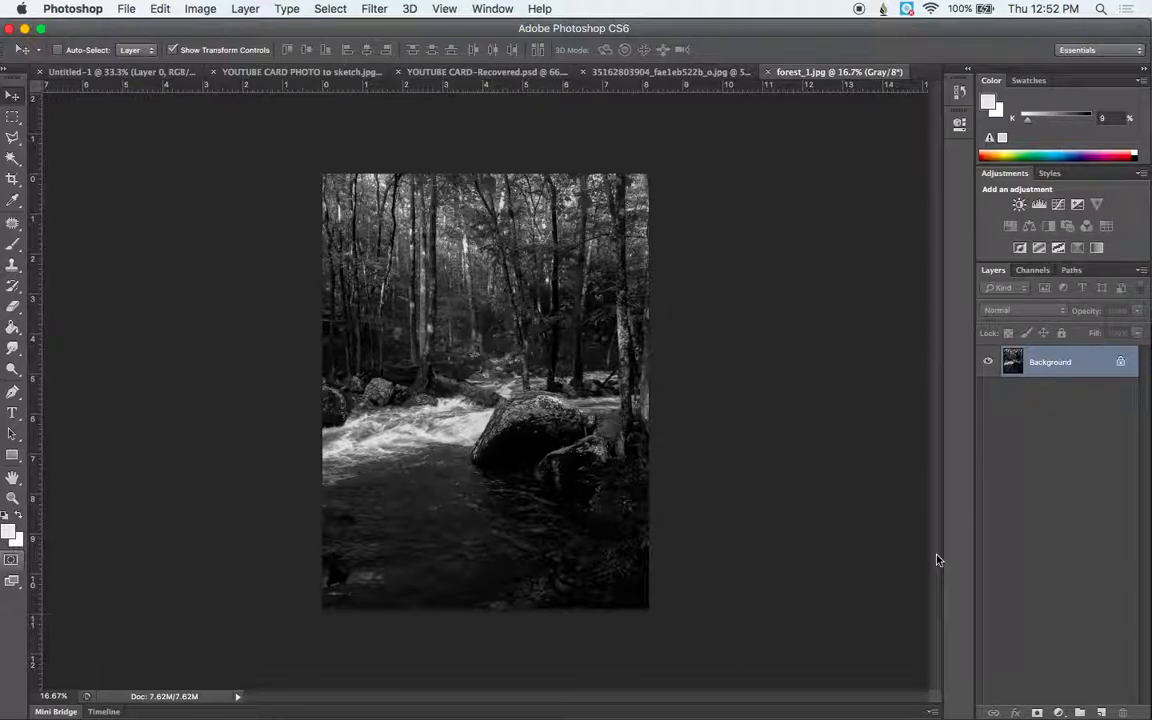